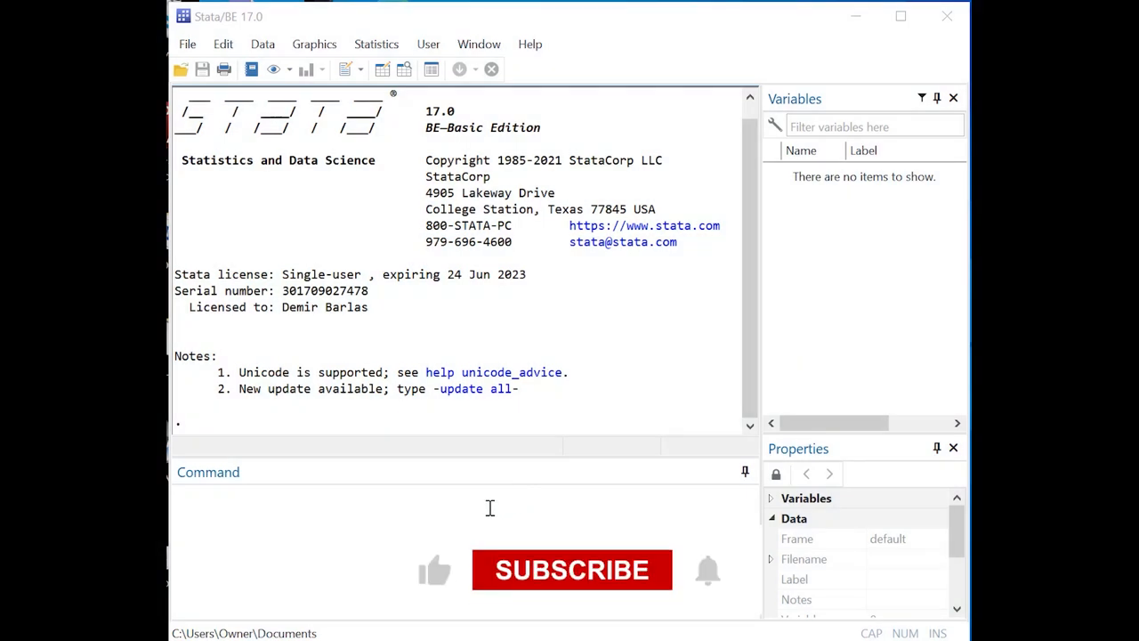
mouse_move(571, 591)
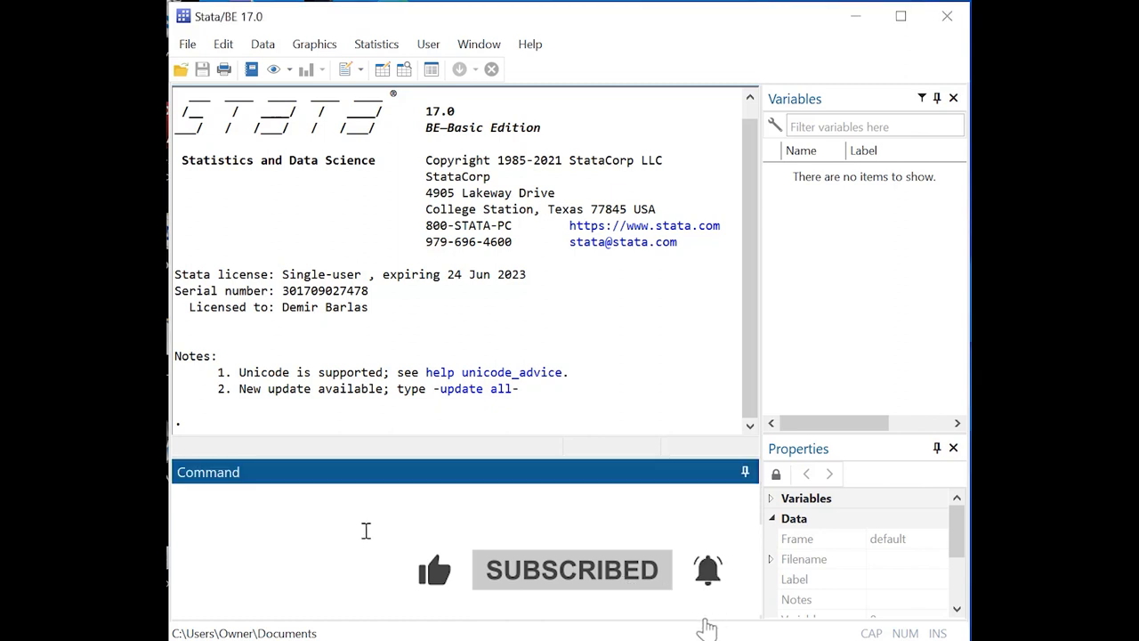
Enter 'set obs 100' in the Command window without running it
type("set obs 100")
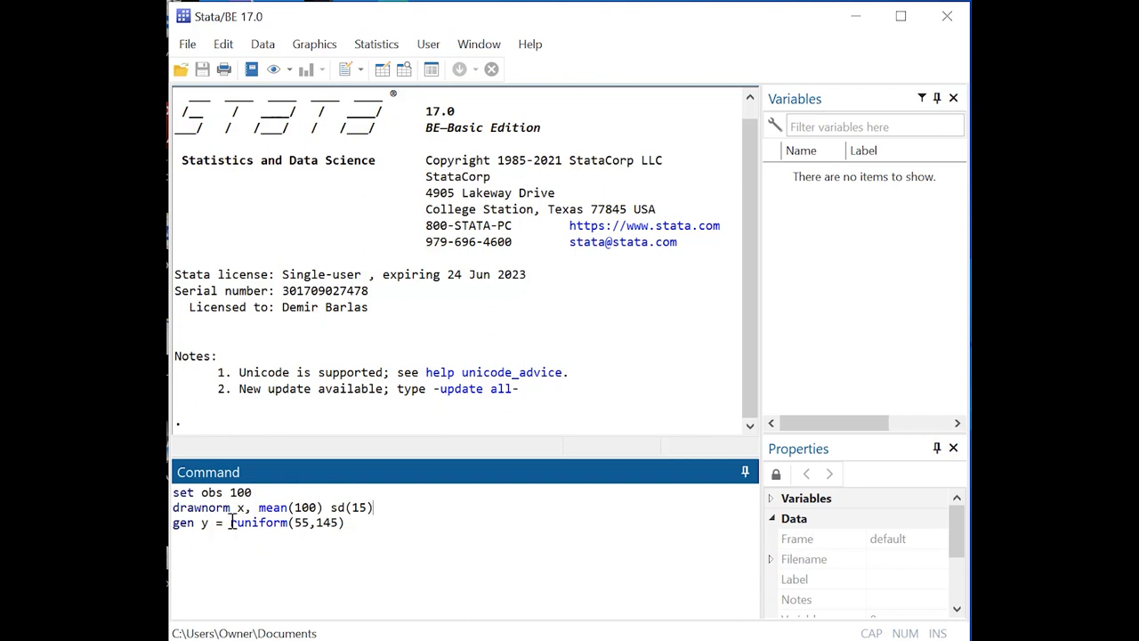
Run the three commands creating 100 observations, normal x (mean 100, sd 15) and uniform y (55-145)
double_click(256, 523)
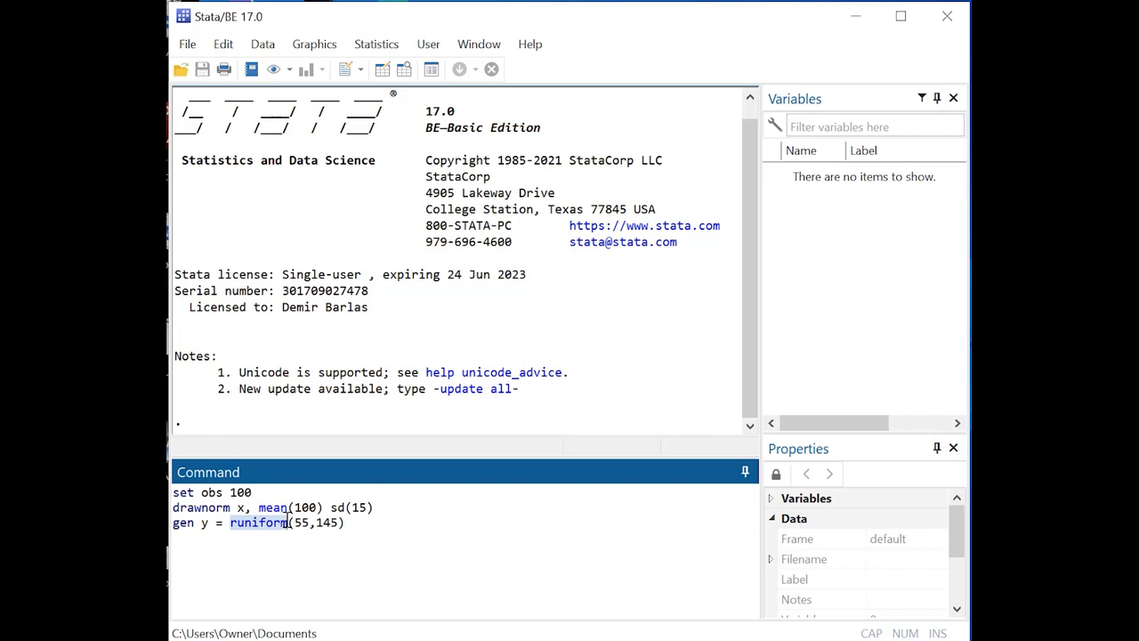
mouse_move(352, 523)
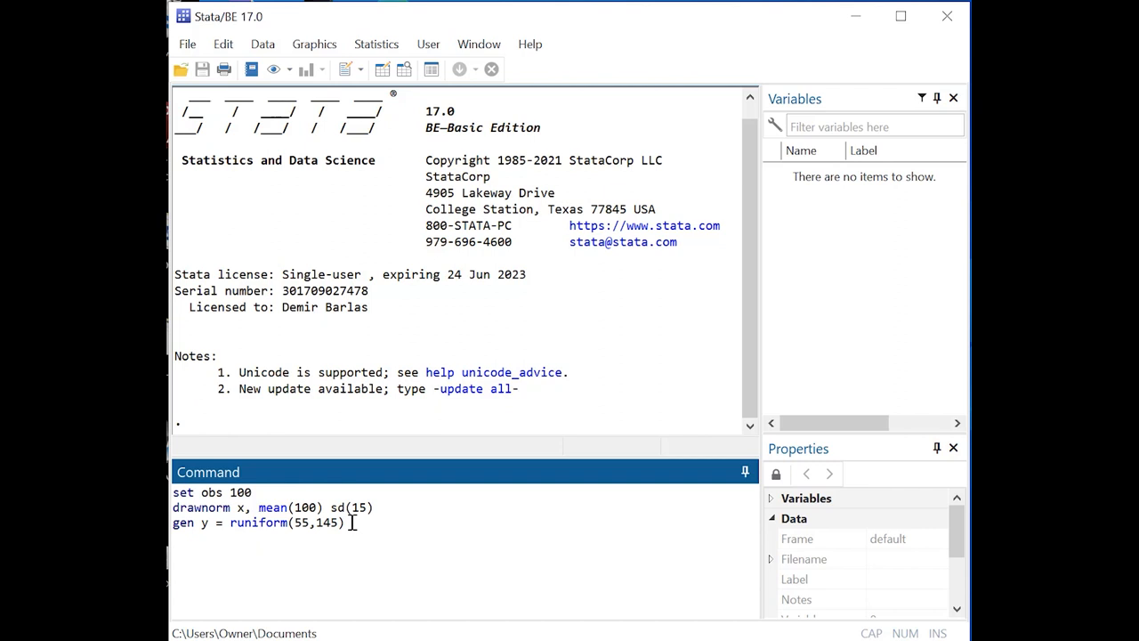
key("Return")
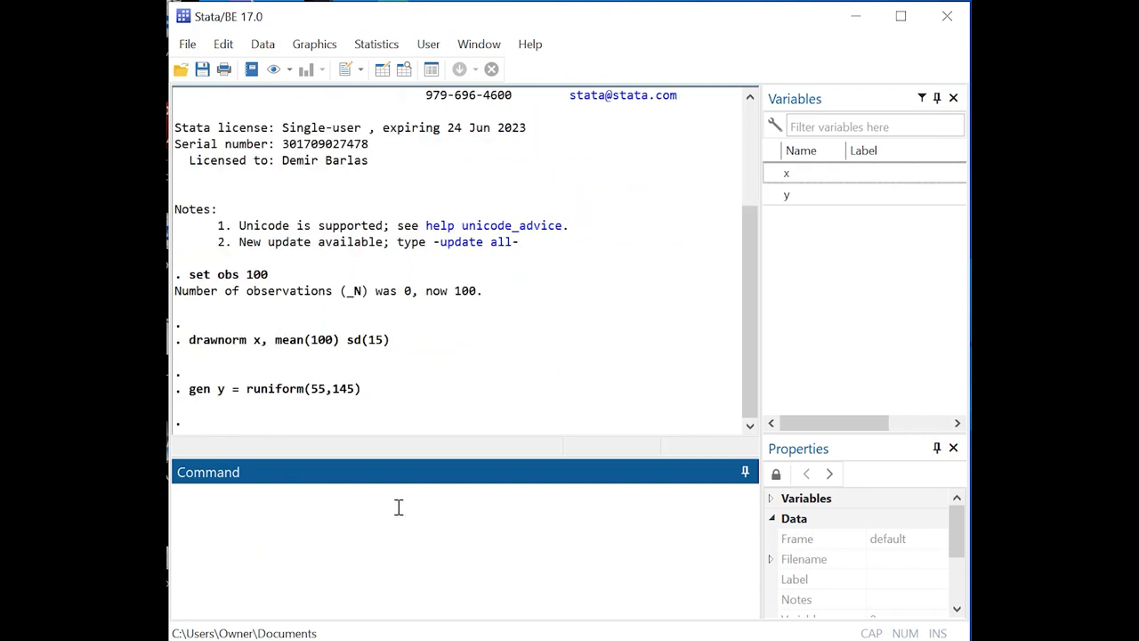
Run 'swilk x y', getting p-values 0.67109 for x and 0.00077 for y
type("swilk")
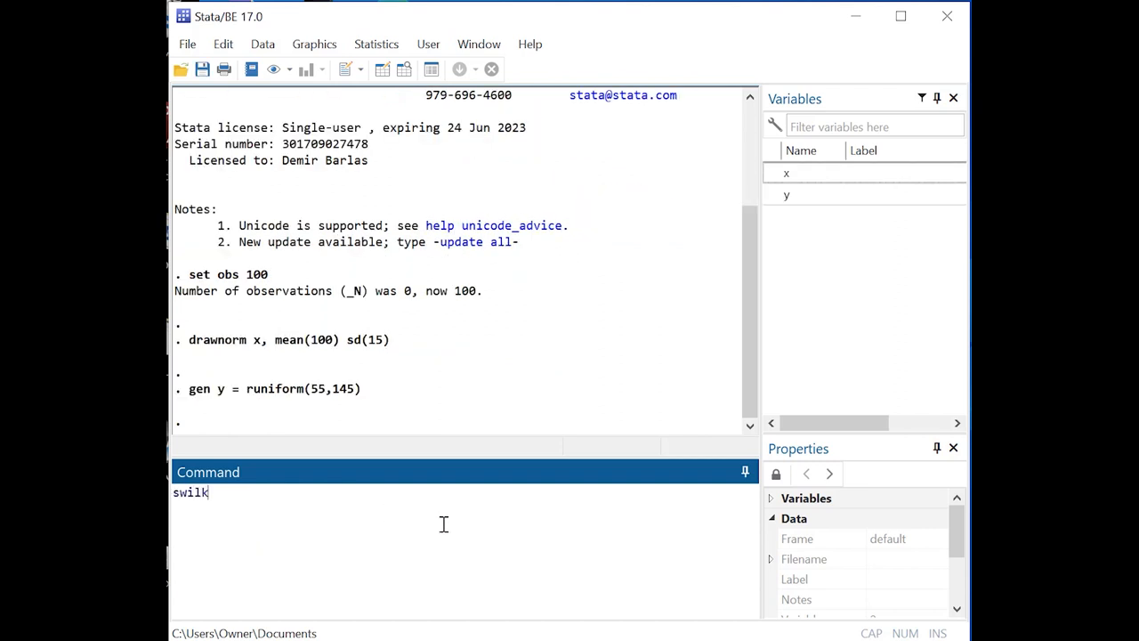
type("x")
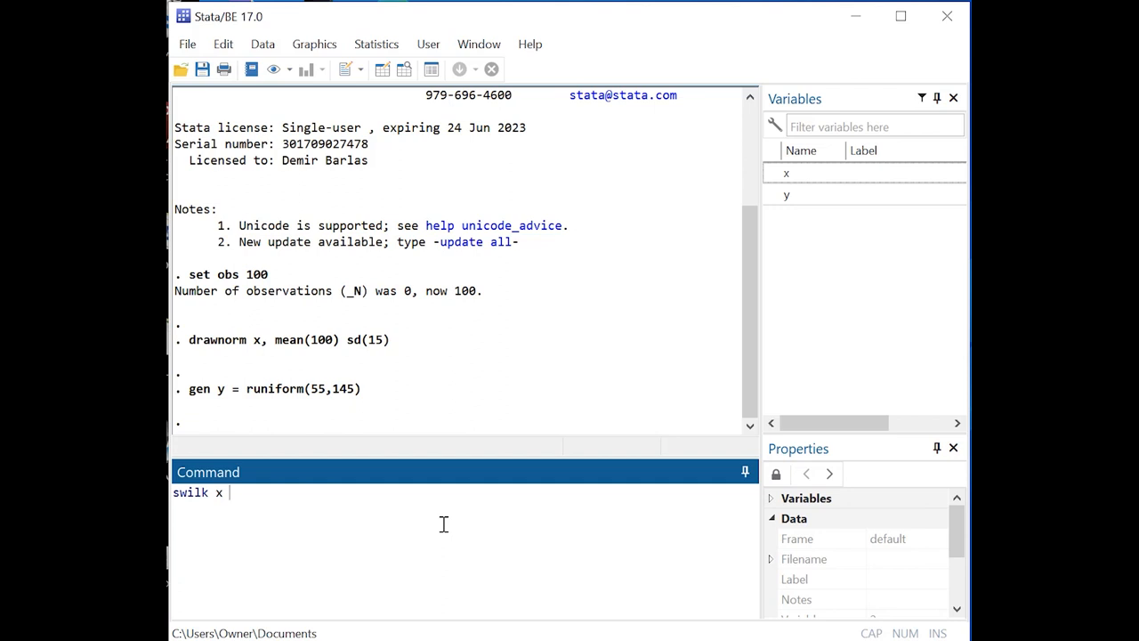
type("y")
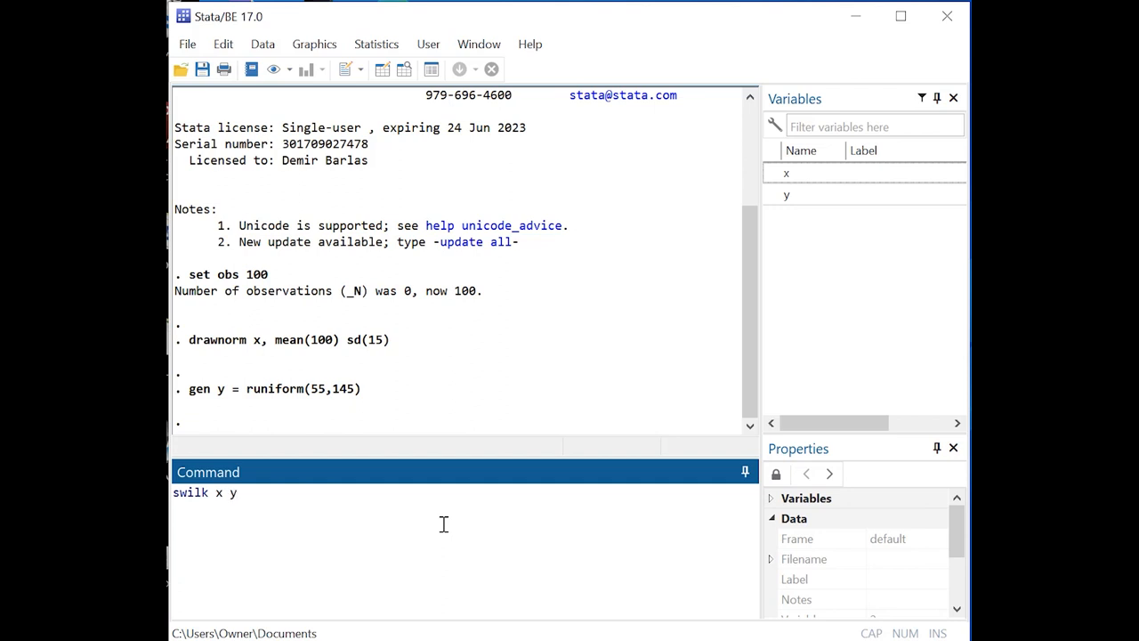
key("Return")
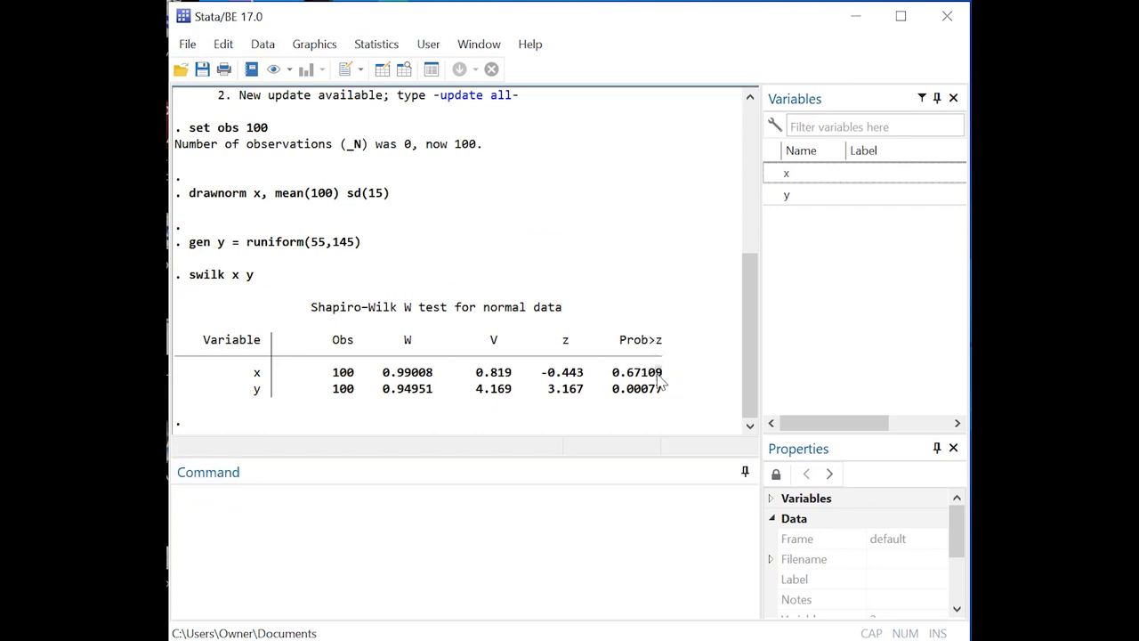
double_click(637, 372)
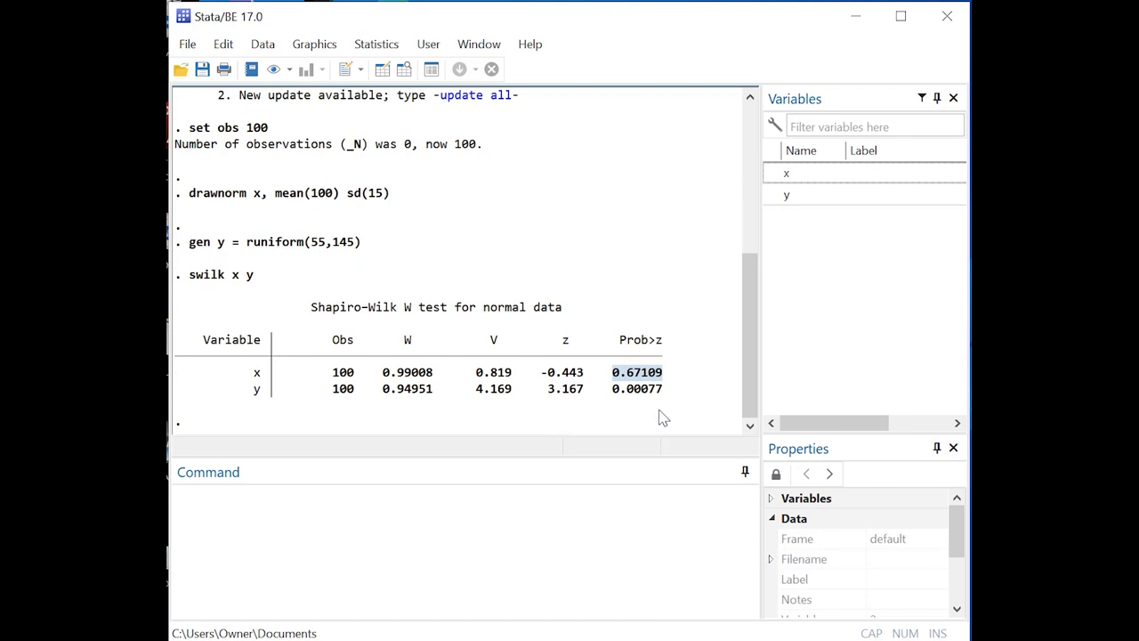
mouse_move(668, 420)
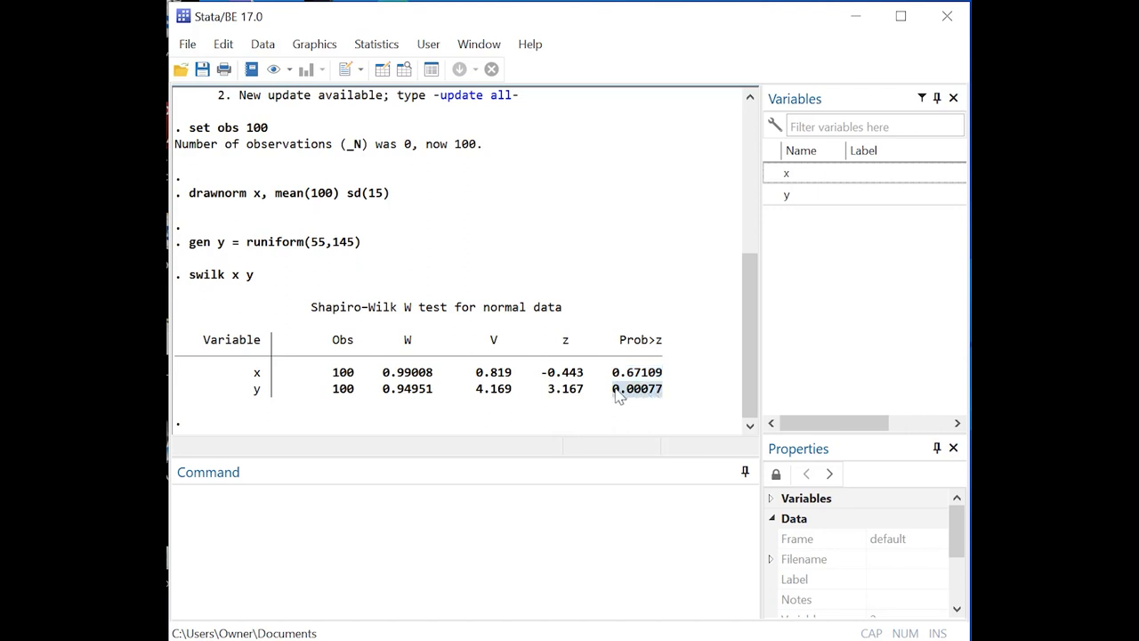
mouse_move(644, 406)
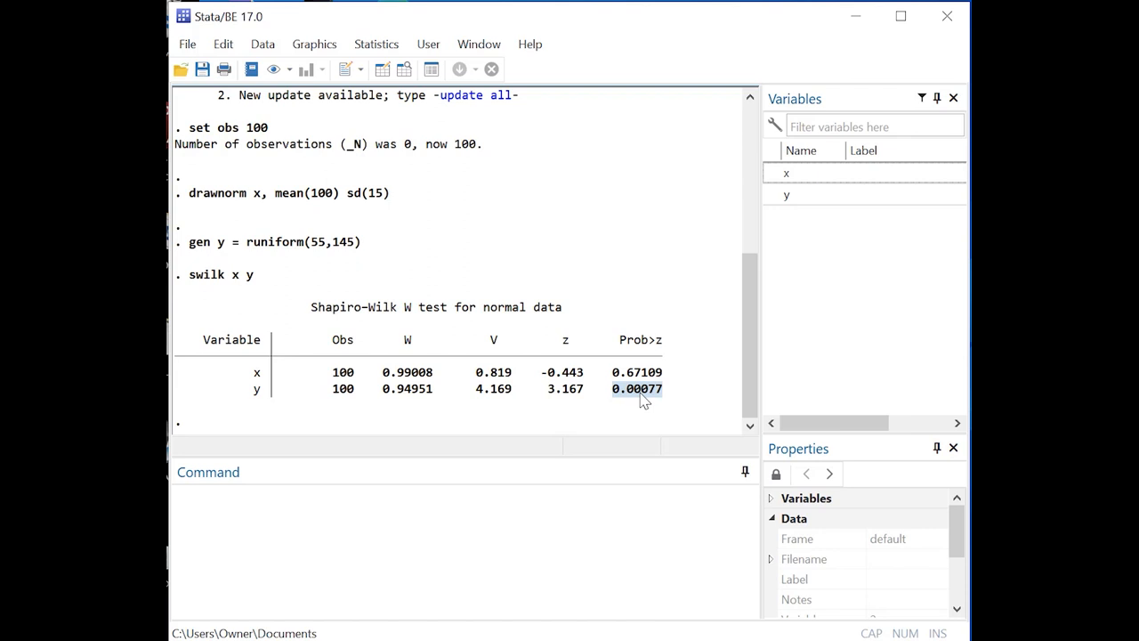
mouse_move(594, 519)
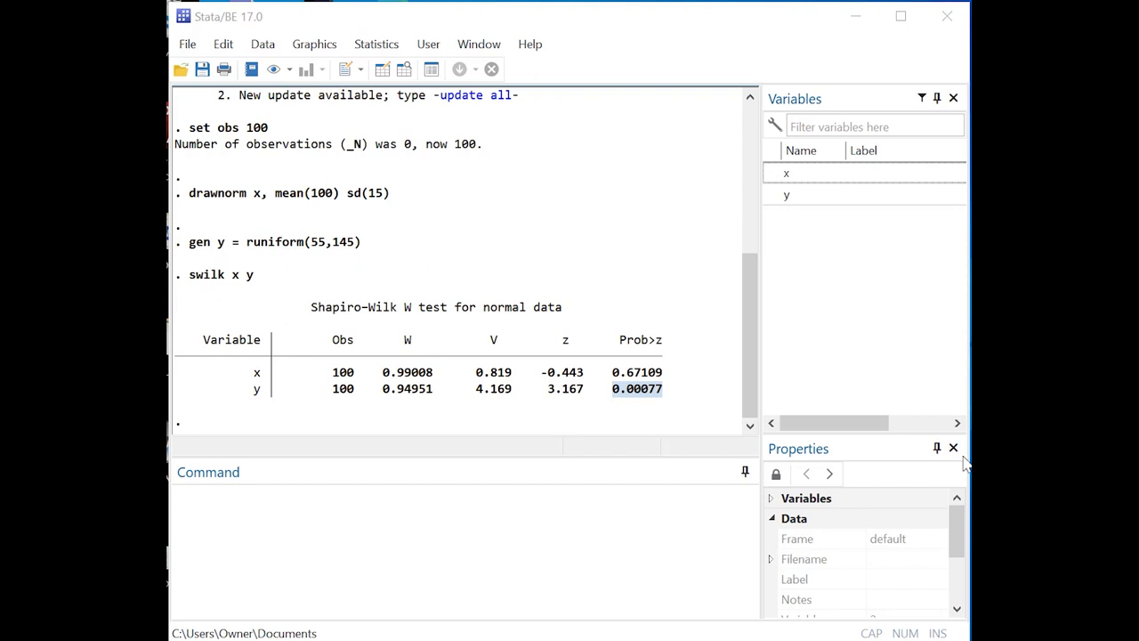
Draw the density histogram of x, then close its Graph window
type("hist x")
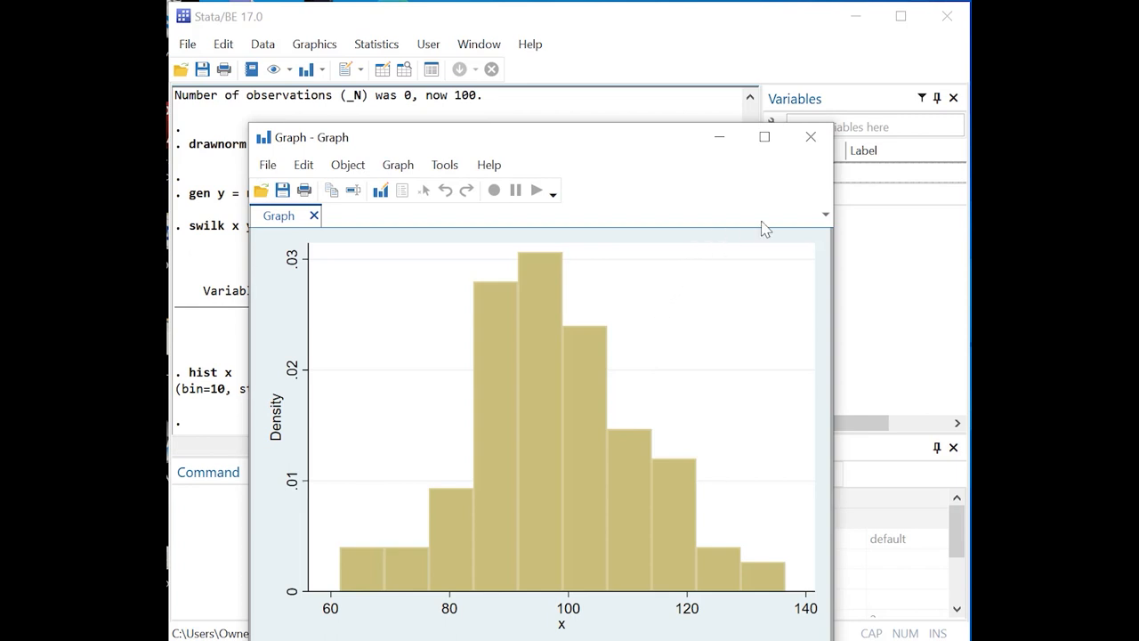
mouse_move(811, 137)
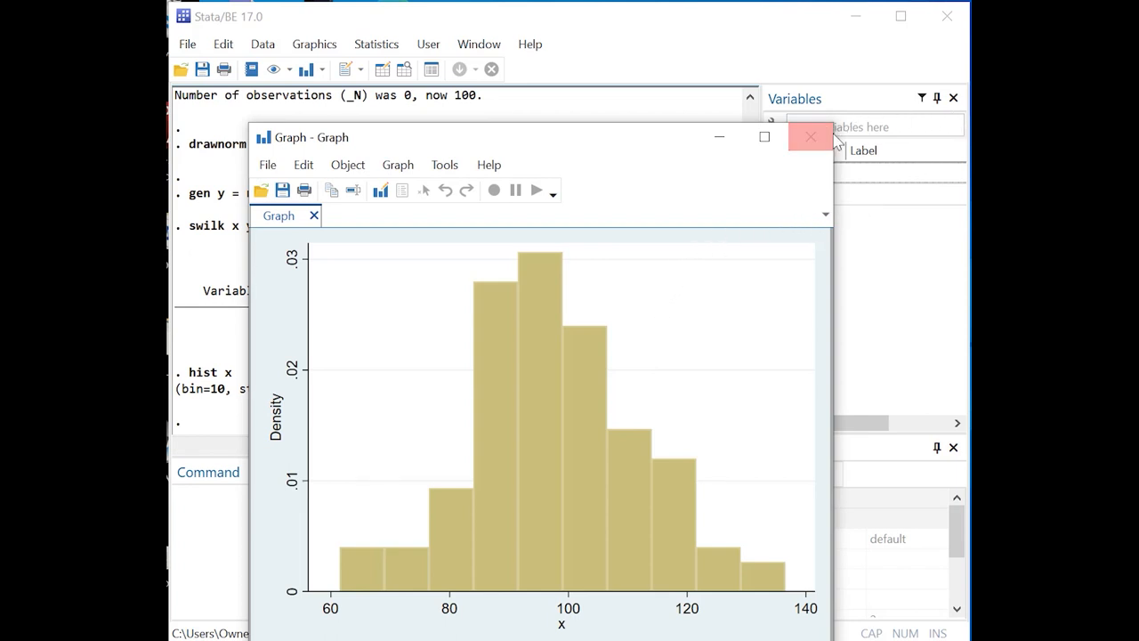
left_click(812, 135)
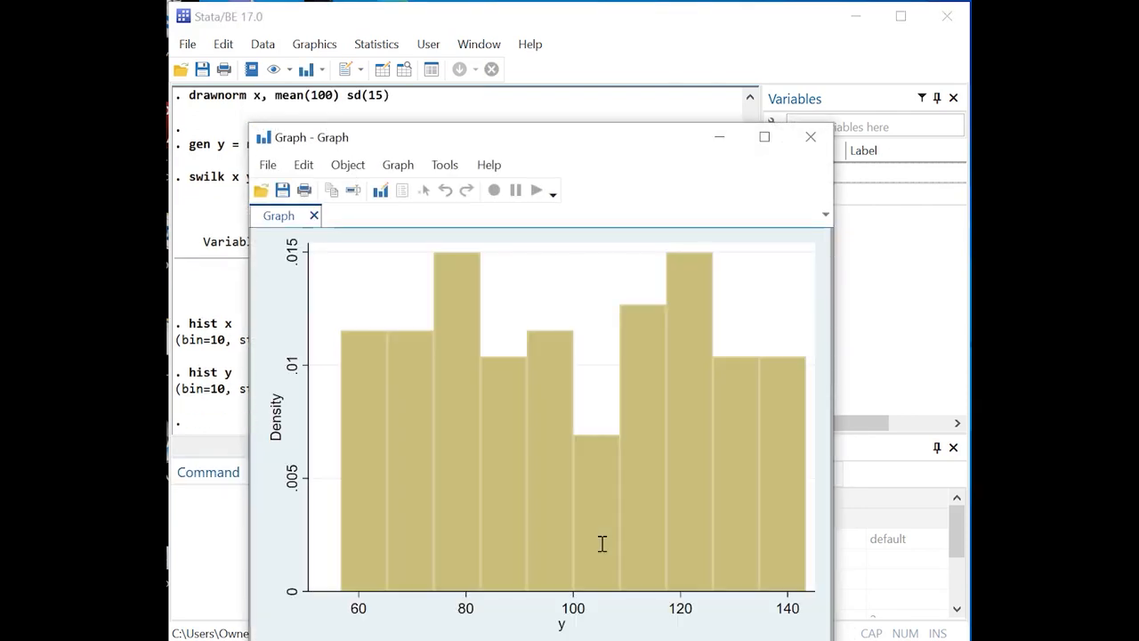
mouse_move(635, 482)
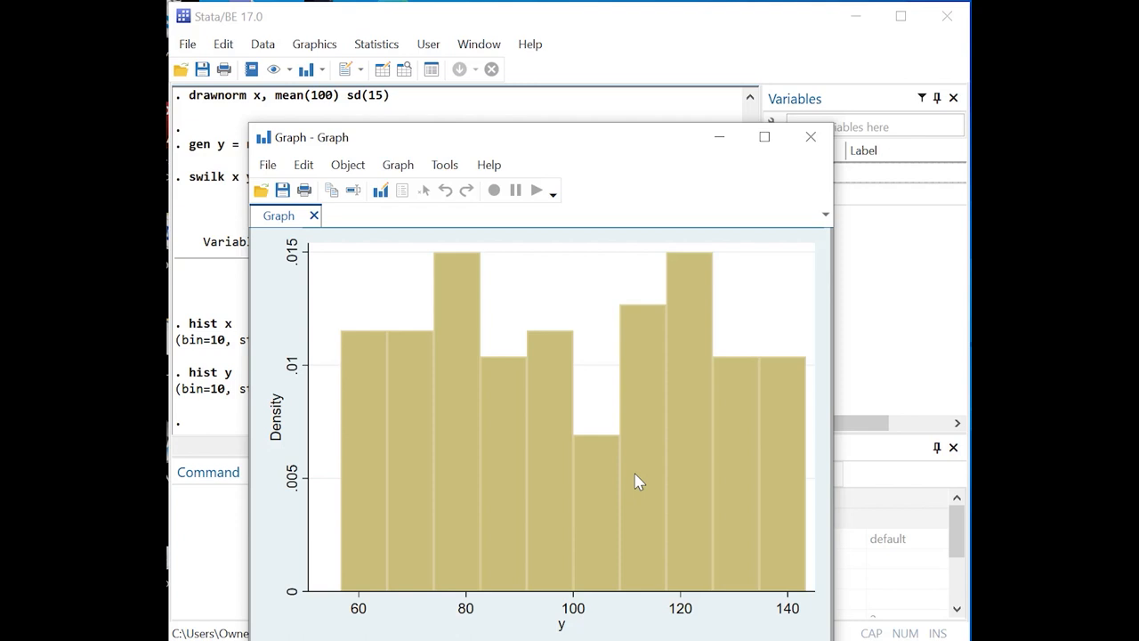
mouse_move(810, 137)
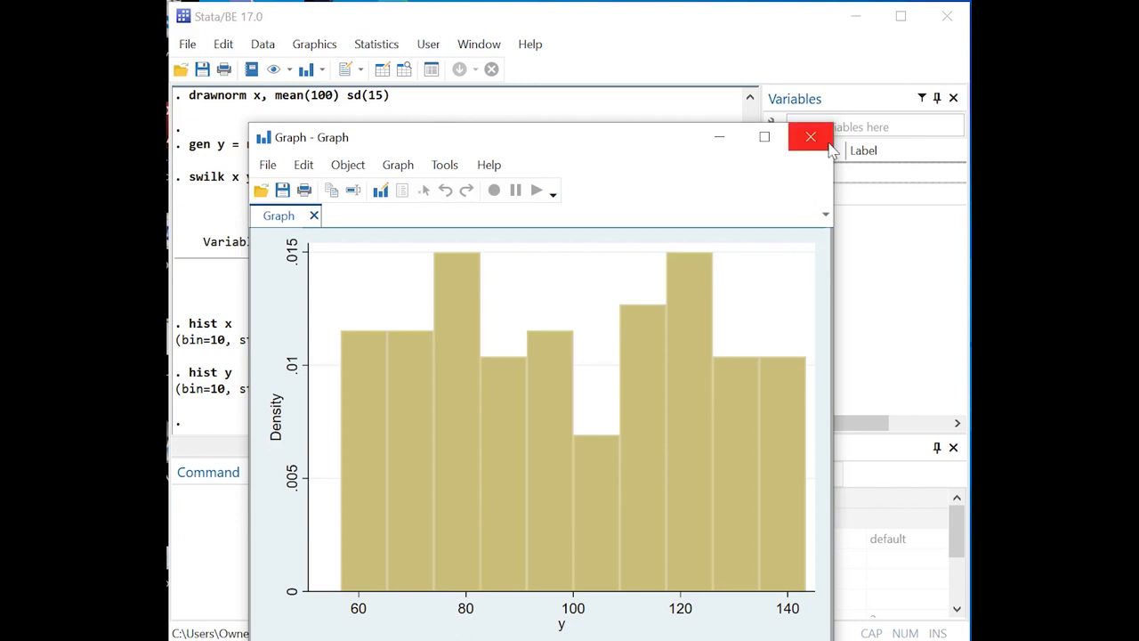
Close the histogram of y before testing x on observations 1/50
left_click(810, 135)
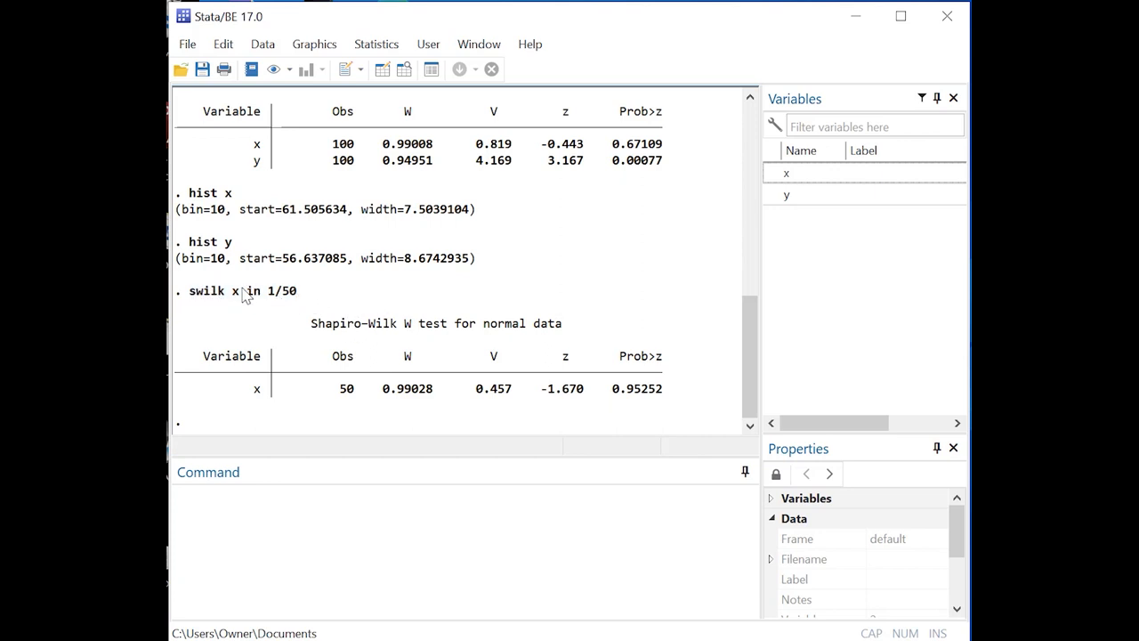
mouse_move(528, 294)
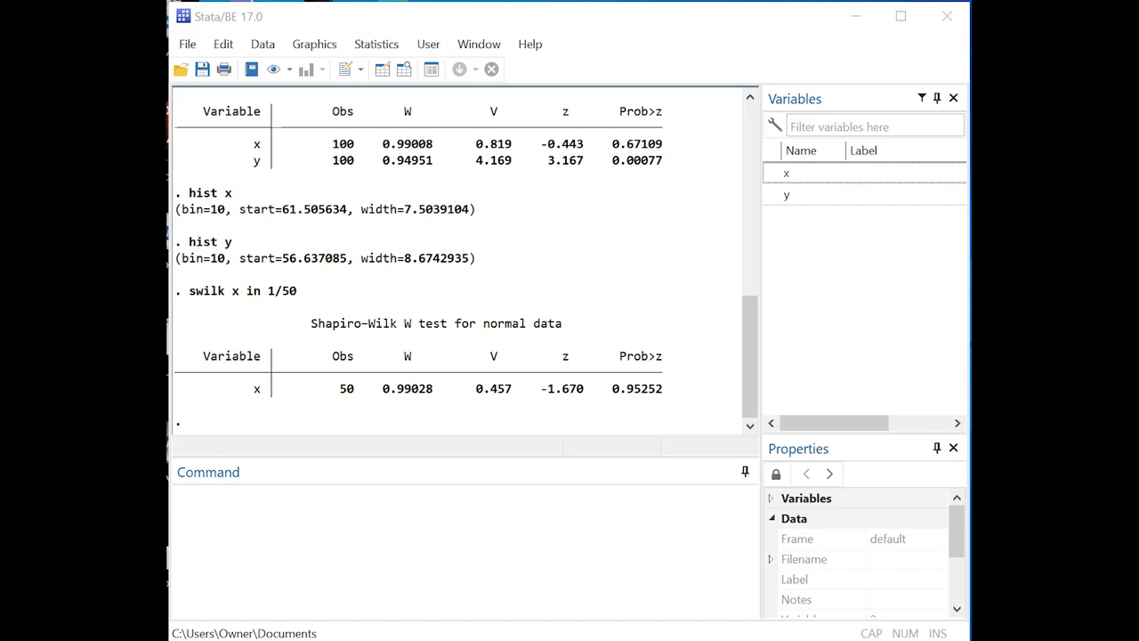
mouse_move(719, 489)
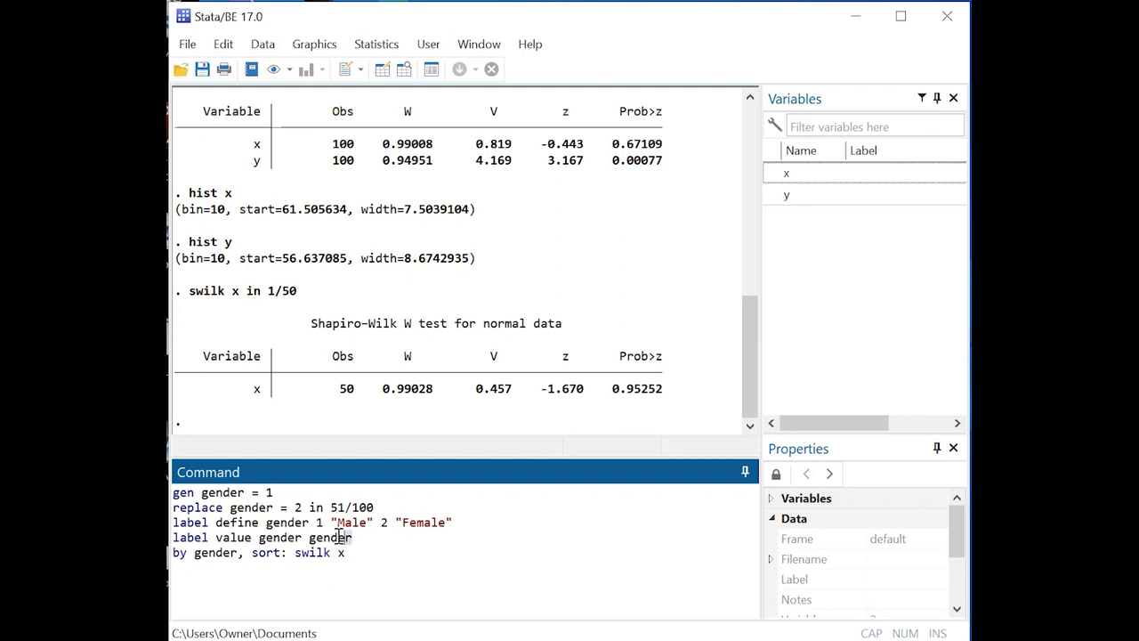
Select text in the typed gender-labelling and by-gender swilk commands
left_click_drag(175, 491, 373, 523)
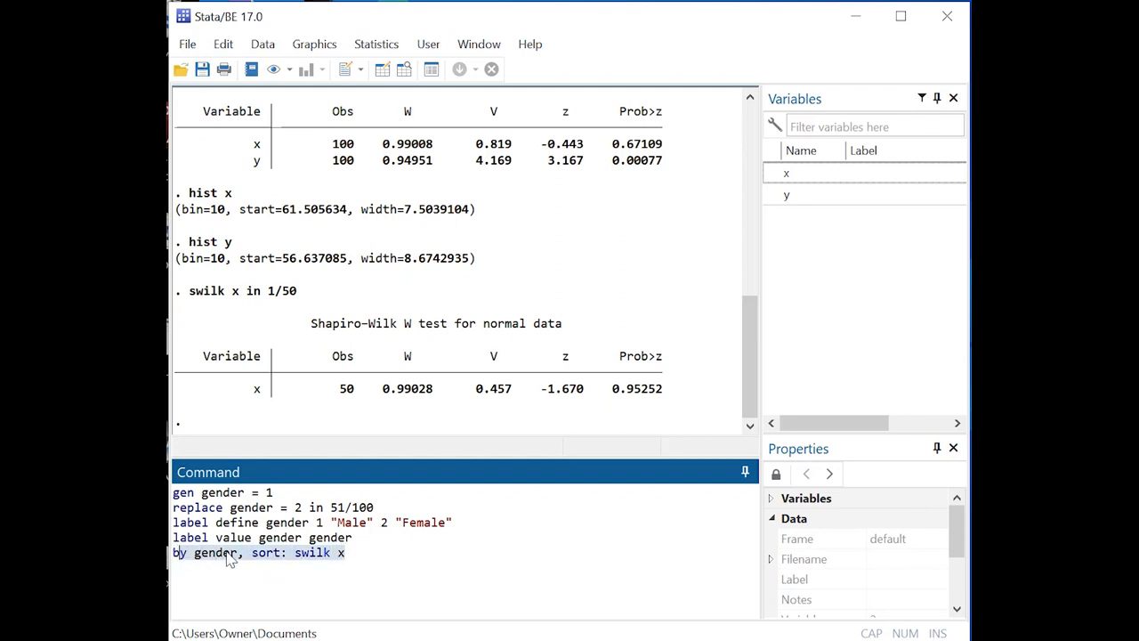
mouse_move(176, 559)
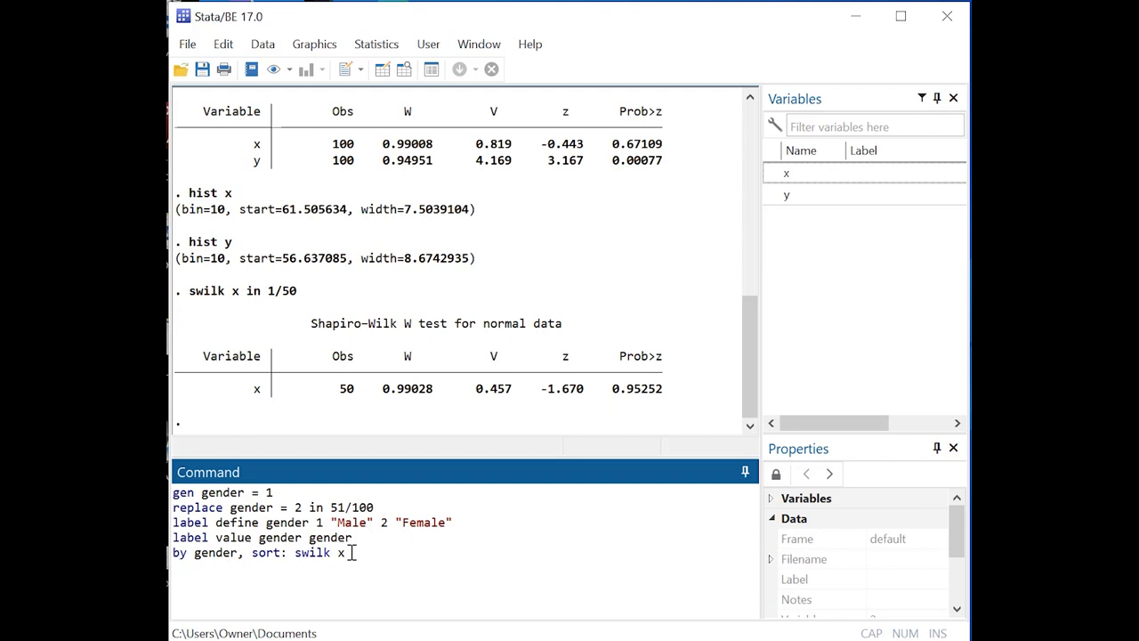
Run the gender commands, showing swilk p-values 0.95252 for Male and 0.60245 for Female
key("Return")
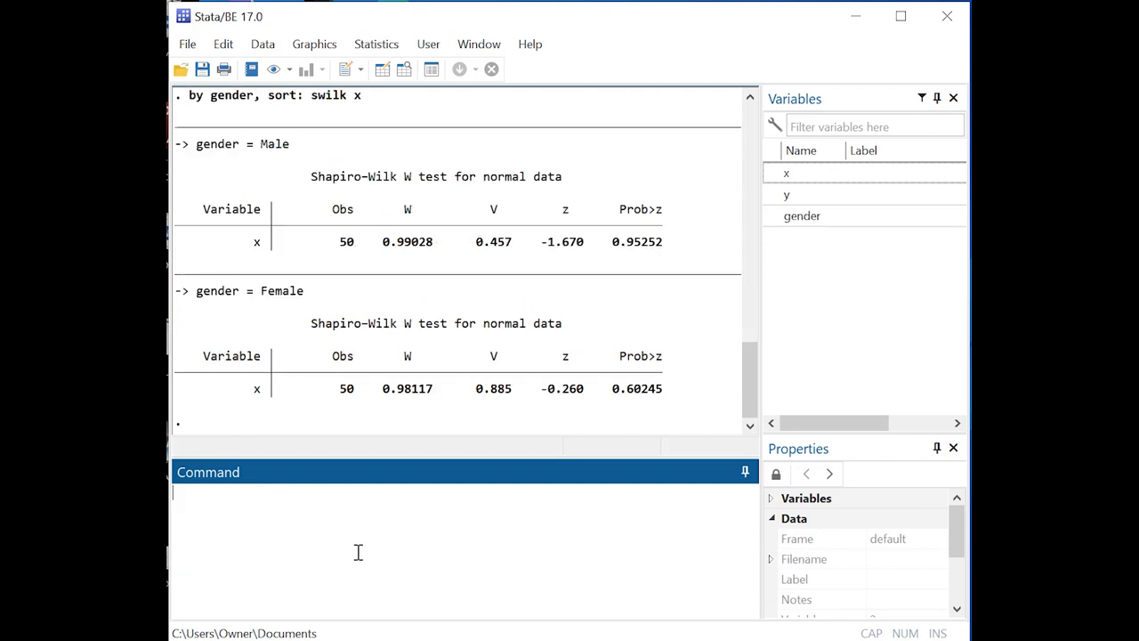
mouse_move(632, 367)
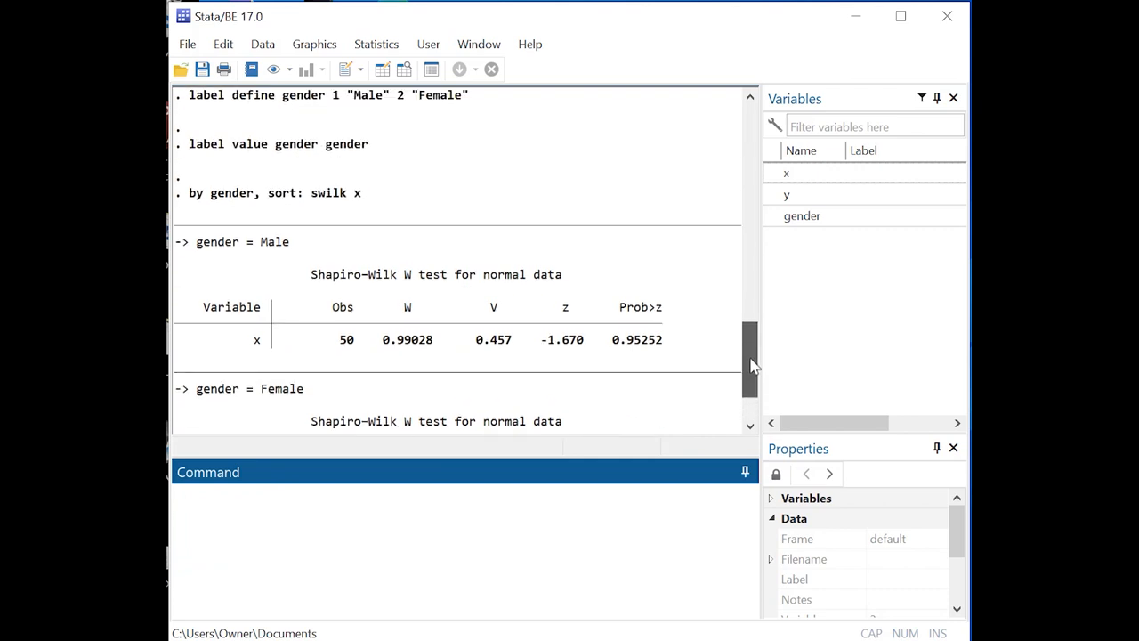
scroll("down", 3)
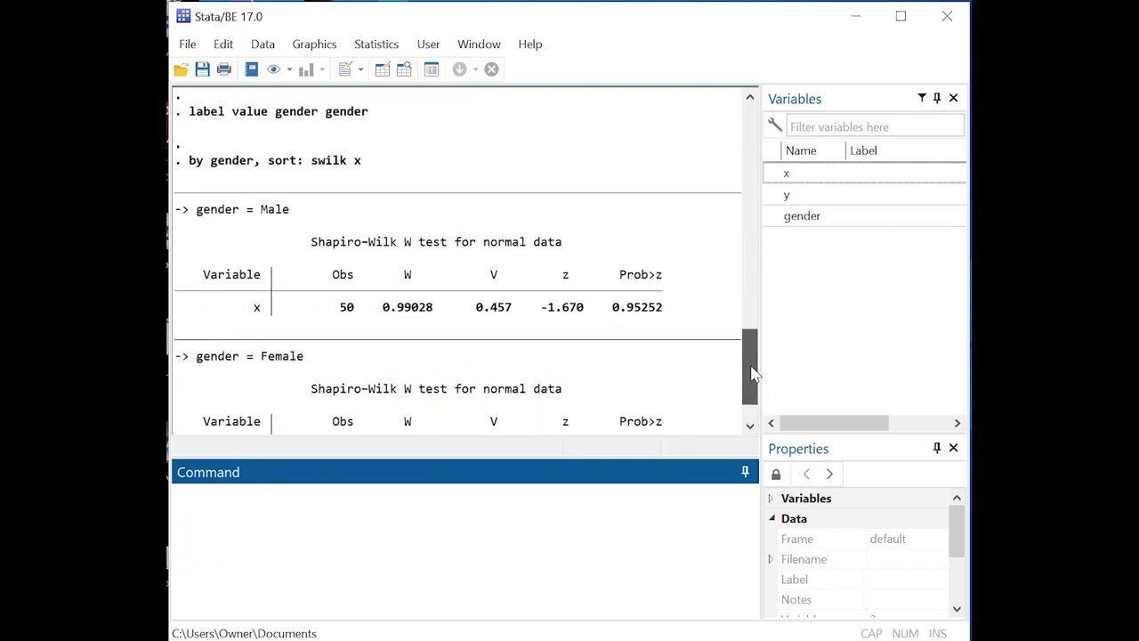
scroll("down", 3)
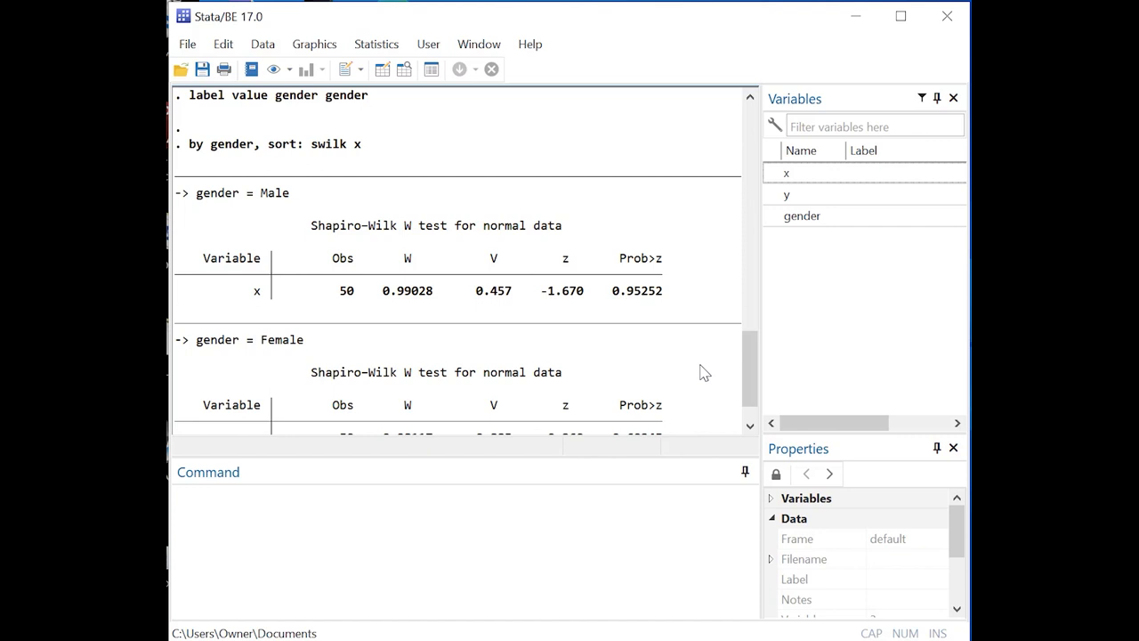
scroll("down", 3)
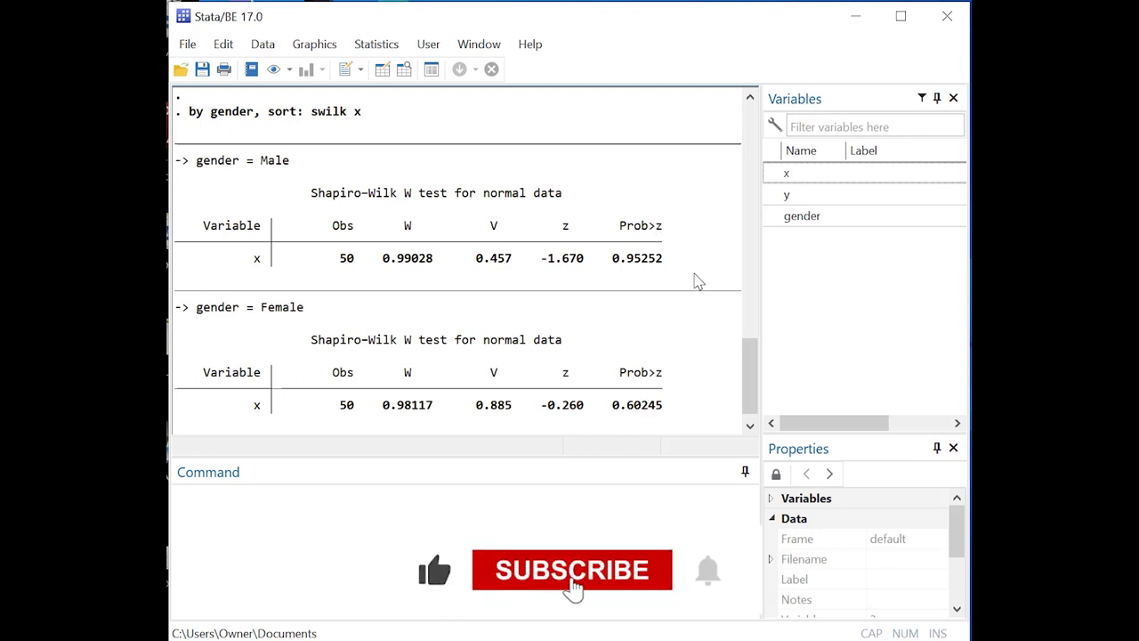
left_click(571, 569)
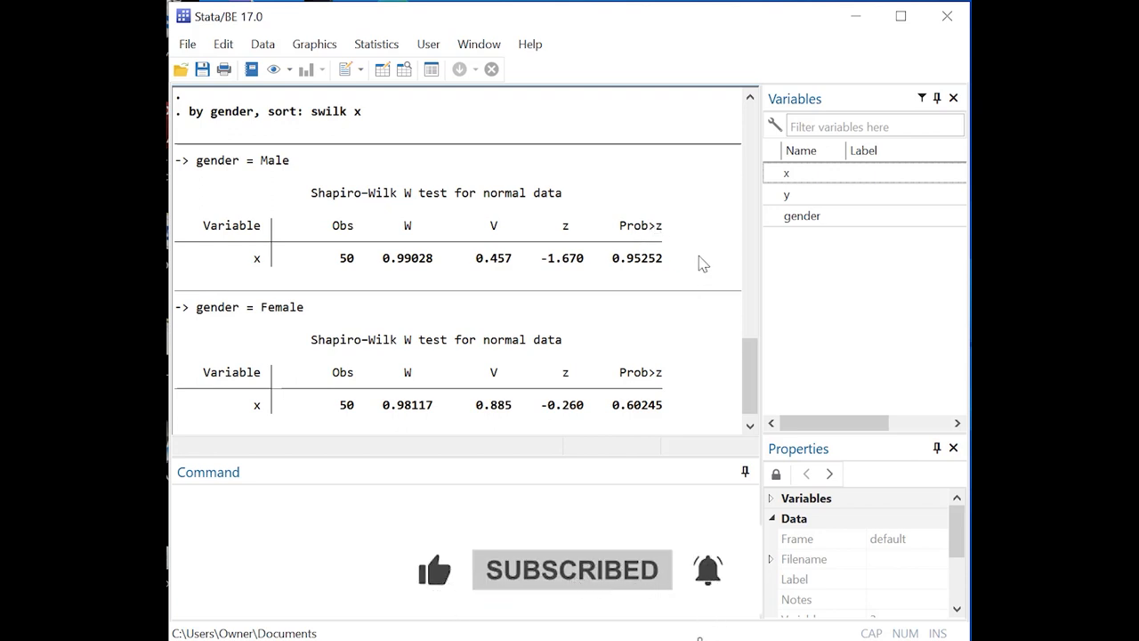